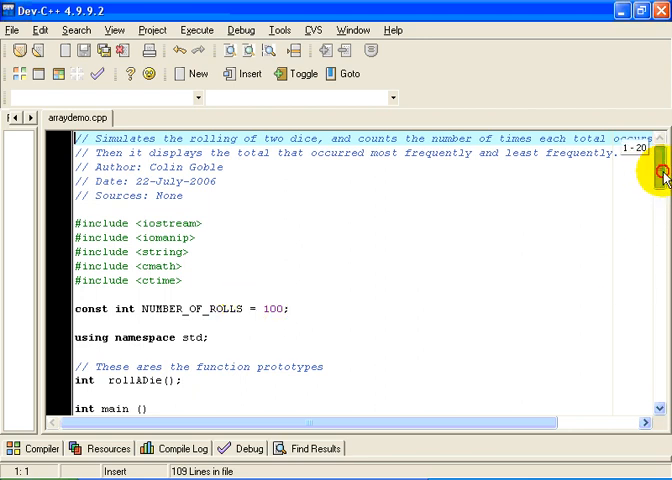
Step: Scroll past the header comments to the results output and rollDie function
scroll(down, 3)
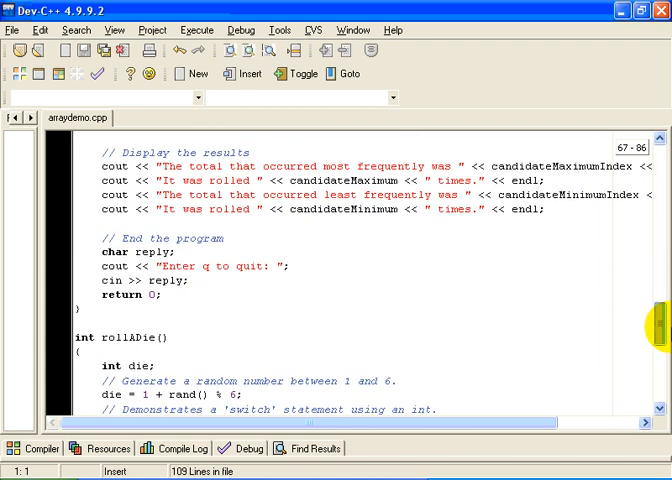
Step: Scroll so rollDie's random-number line and switch cases fill the editor
scroll(down, 3)
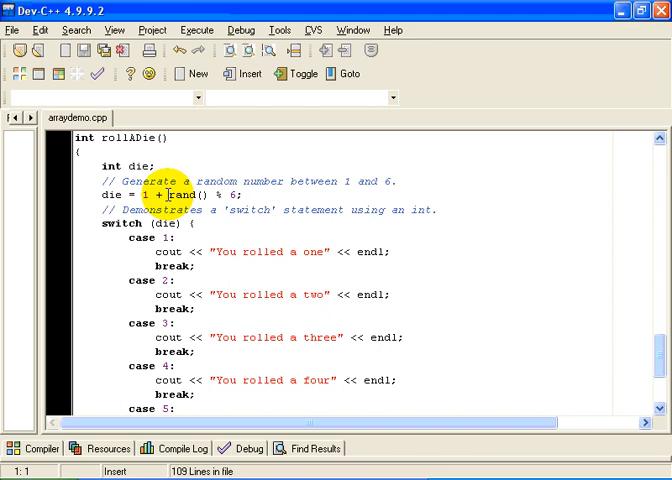
mouse_move(248, 272)
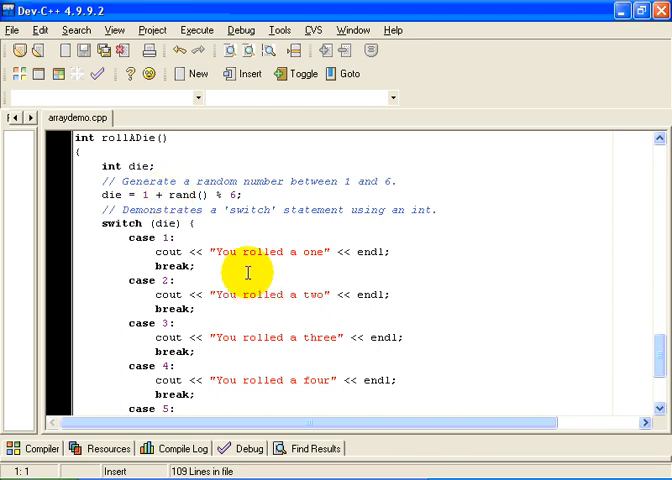
mouse_move(658, 366)
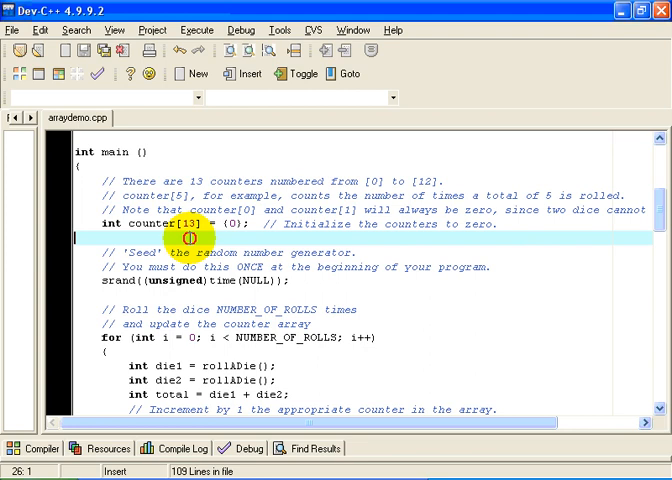
Step: Select part of the counter[13] array declaration at the start of main
double_click(190, 224)
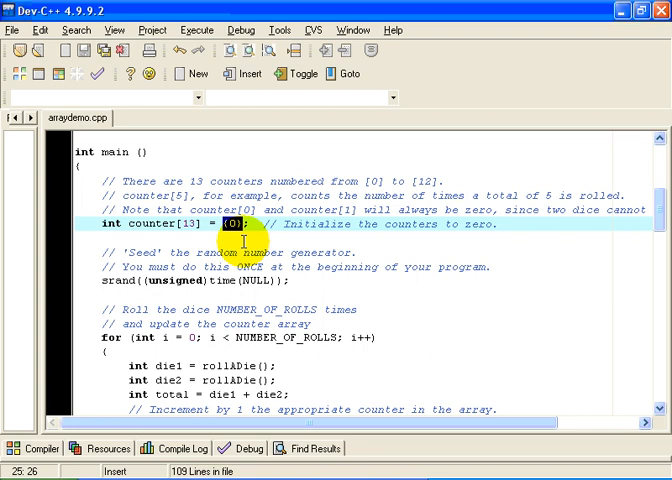
mouse_move(240, 252)
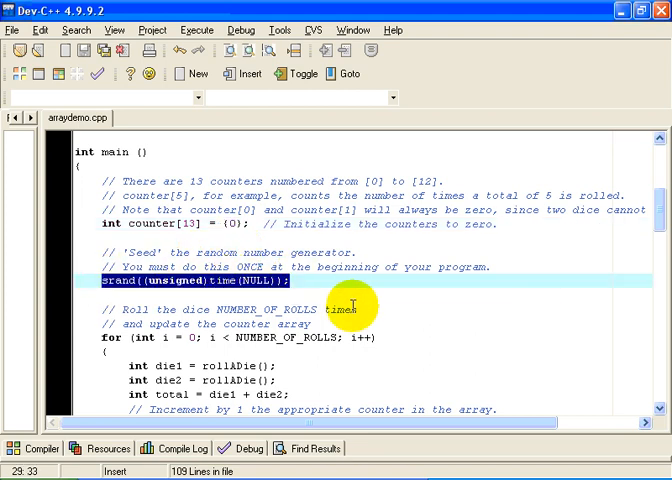
mouse_move(376, 320)
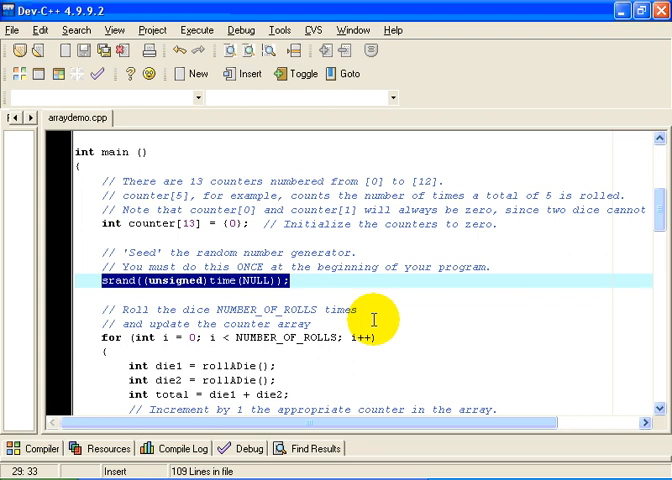
Step: Scroll past srand to the NUMBER_OF_ROLLS rolling loop and the display loop
scroll(down, 3)
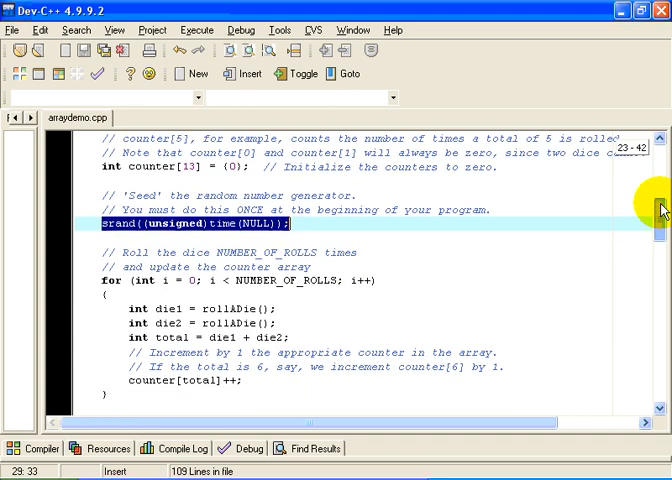
scroll(down, 3)
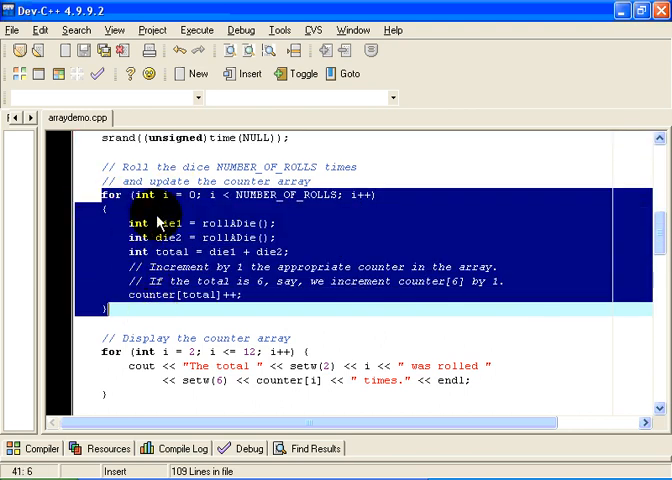
mouse_move(258, 292)
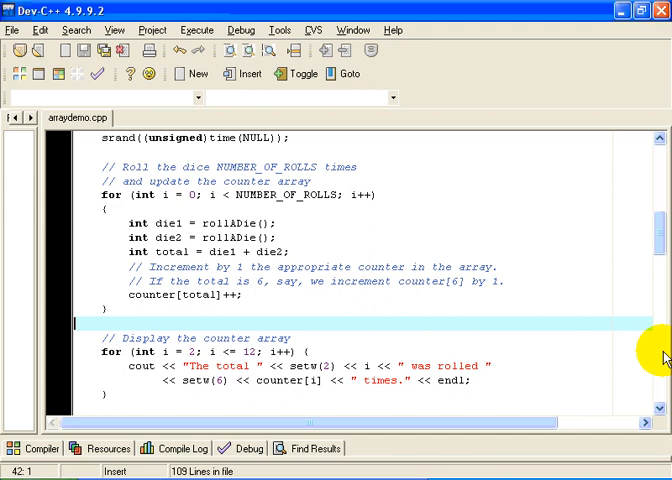
scroll(down, 3)
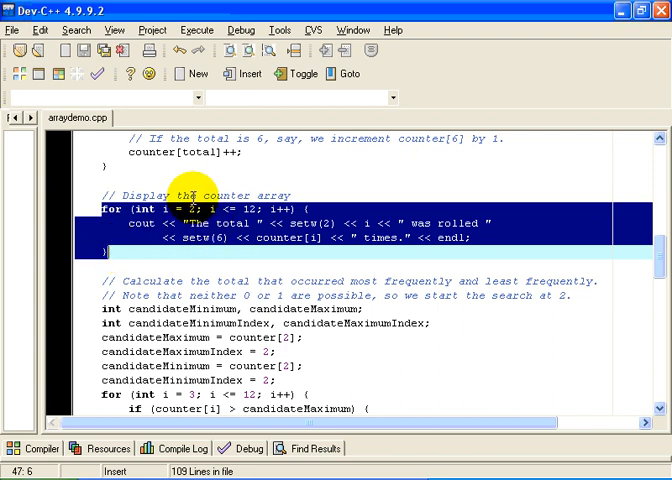
mouse_move(262, 210)
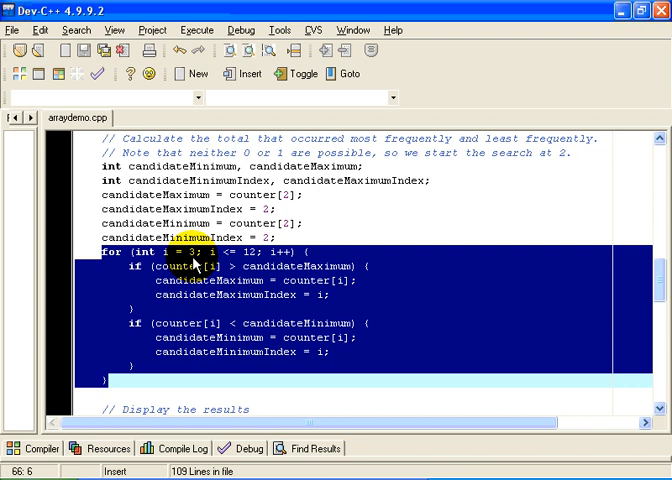
mouse_move(150, 352)
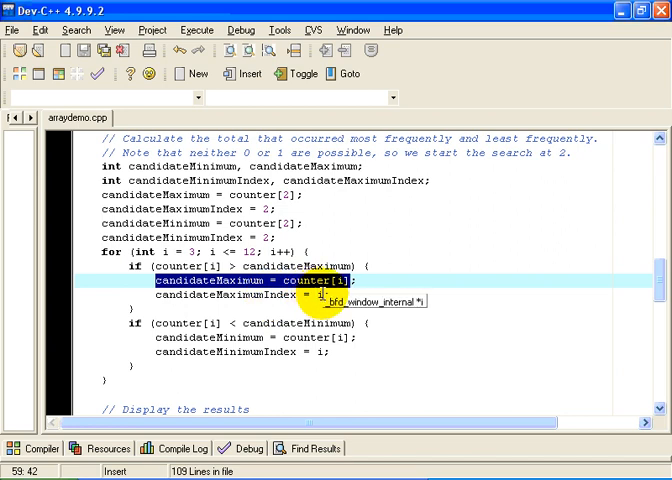
mouse_move(212, 330)
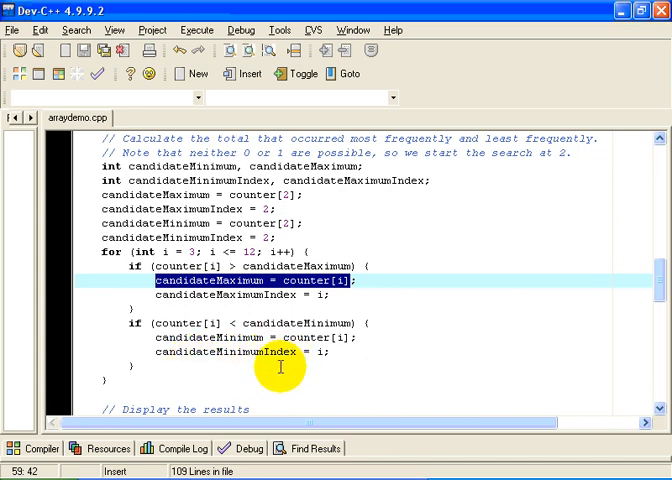
mouse_move(304, 366)
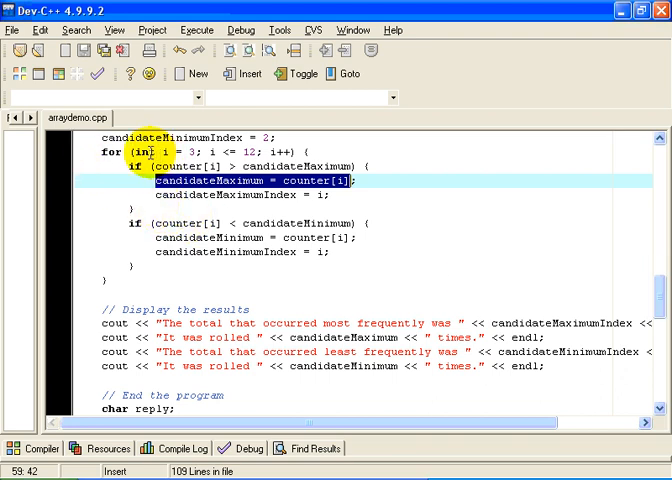
mouse_move(348, 156)
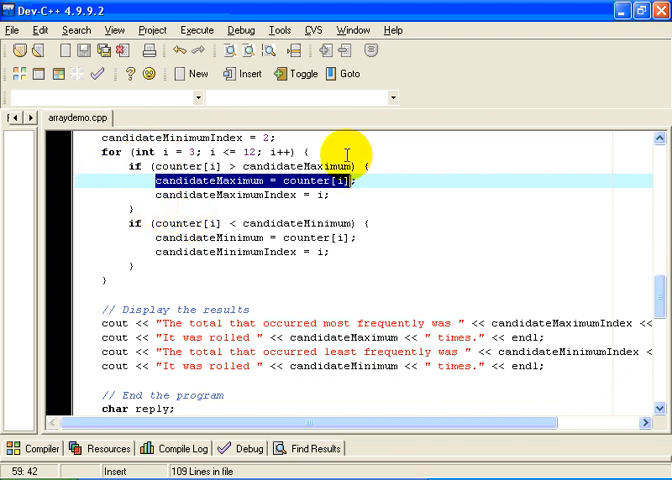
mouse_move(520, 324)
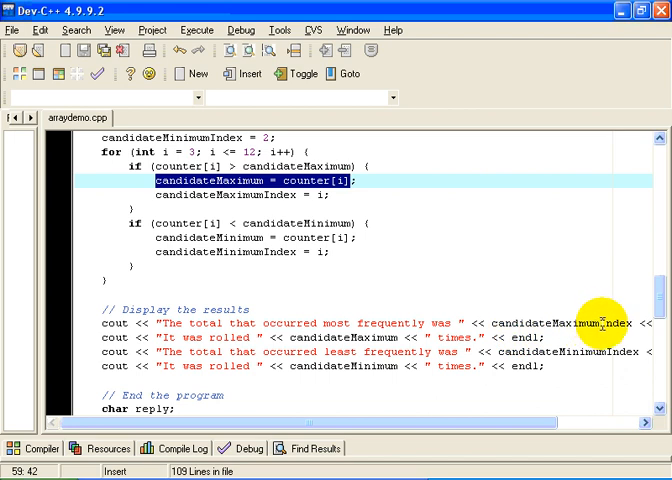
mouse_move(600, 324)
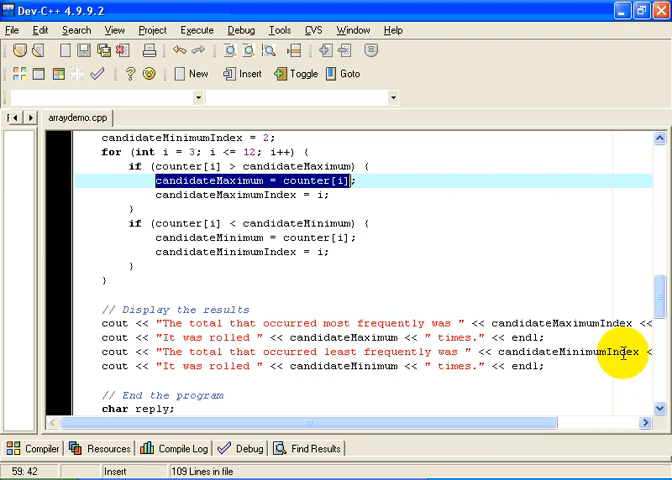
mouse_move(572, 370)
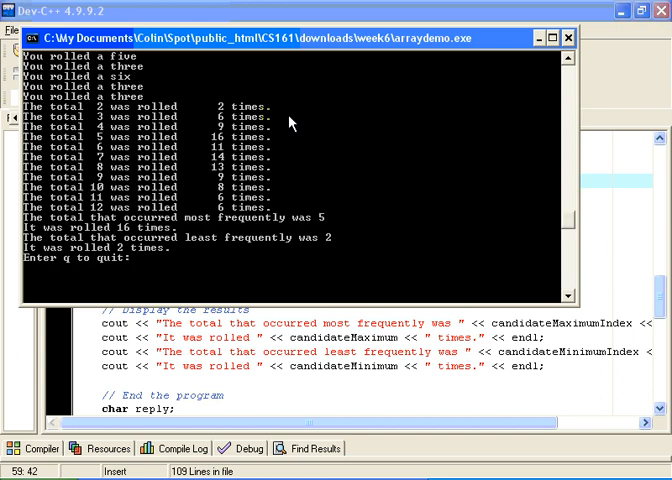
mouse_move(96, 116)
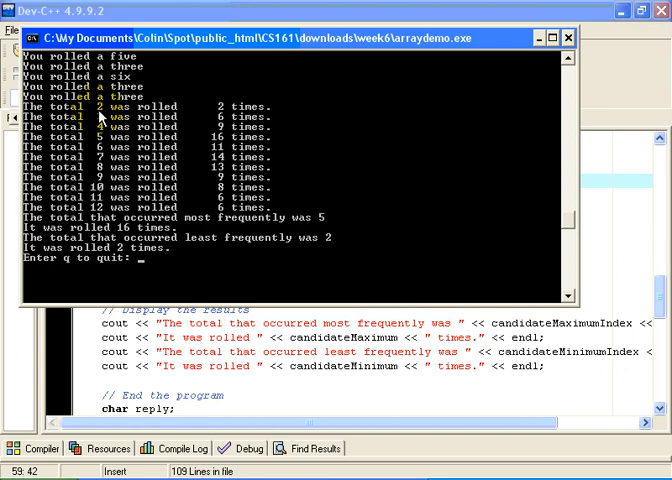
mouse_move(214, 116)
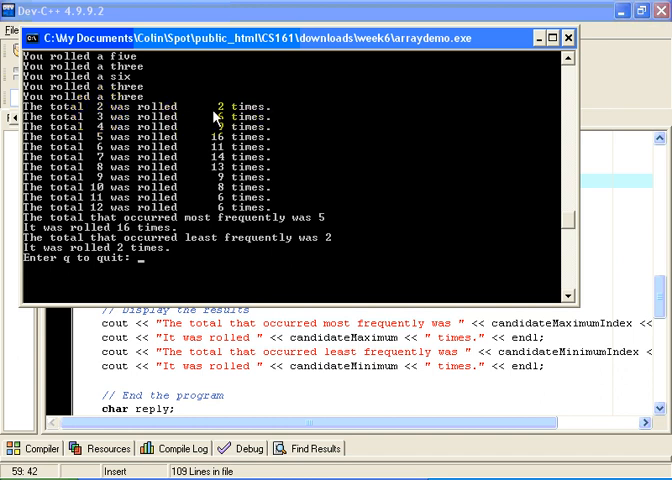